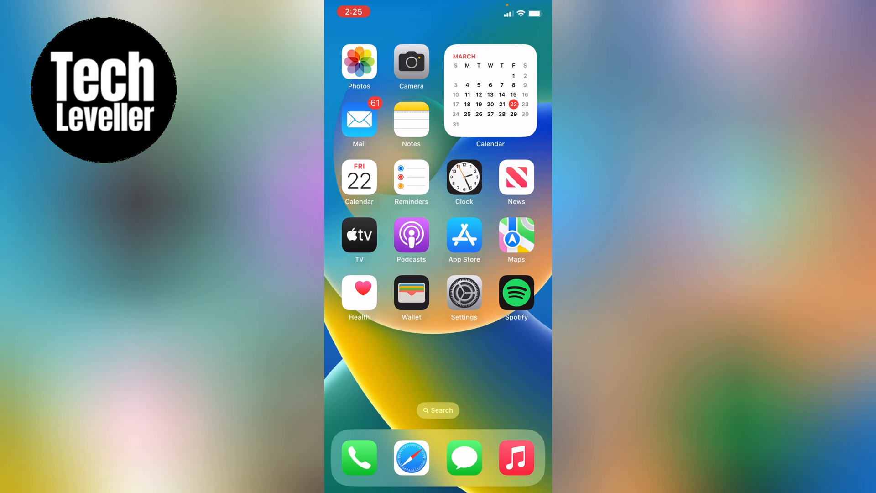
Step: Lock Screen Time settings with a passcode, reaching the Apple ID recovery prompt
click(464, 294)
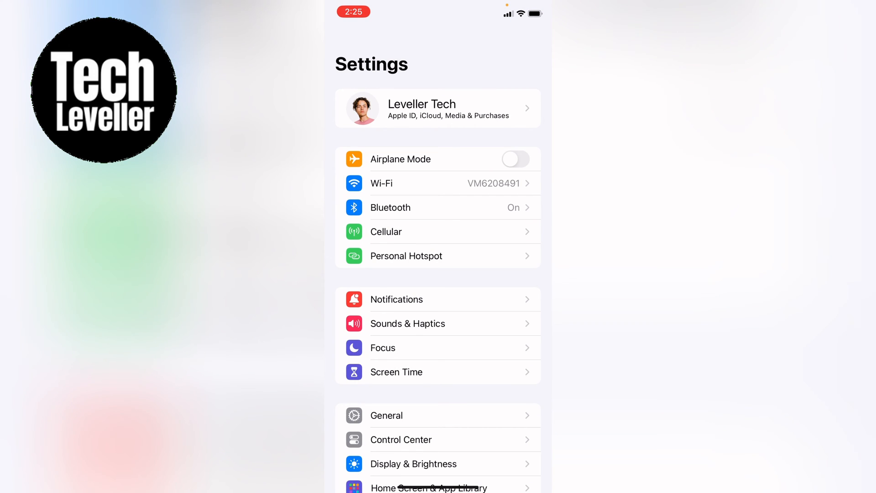
click(437, 371)
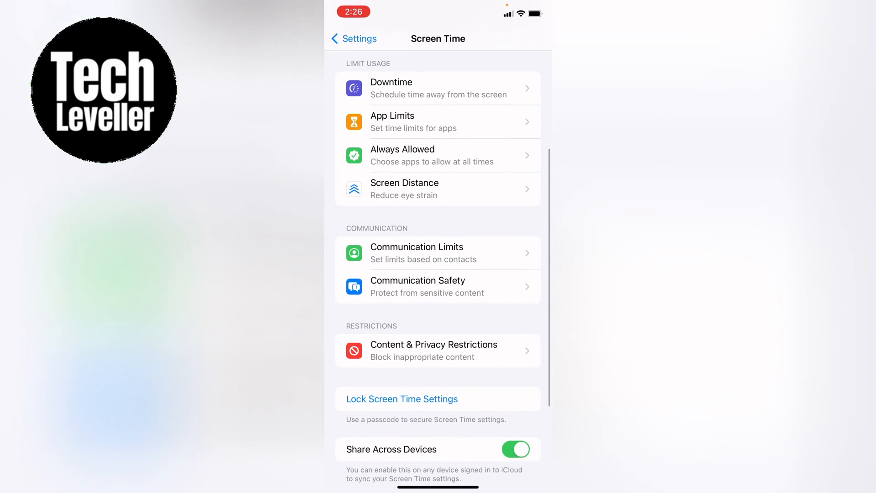
click(400, 398)
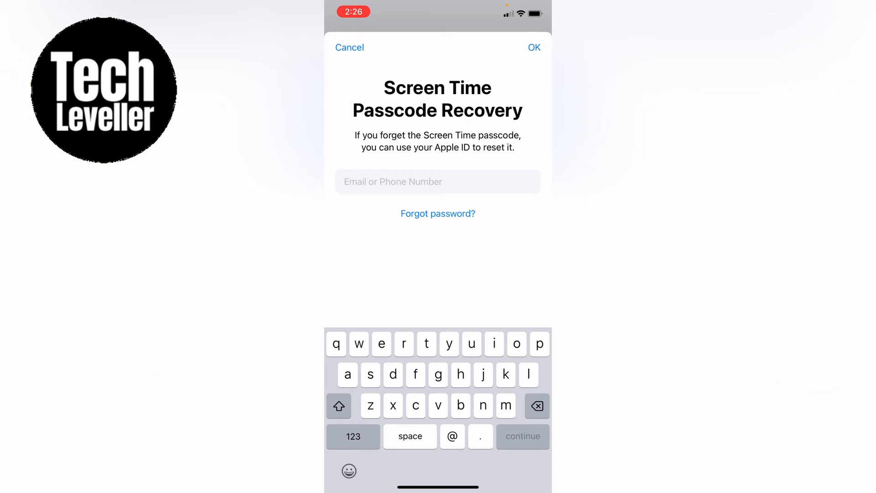
Step: Skip passcode recovery, switch FaceTime off under Allowed Apps, and return to the Settings list
click(349, 47)
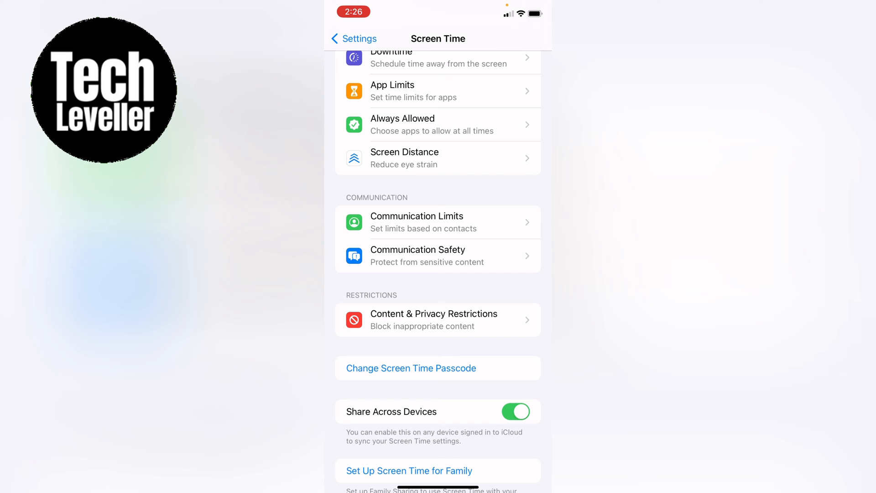
click(433, 319)
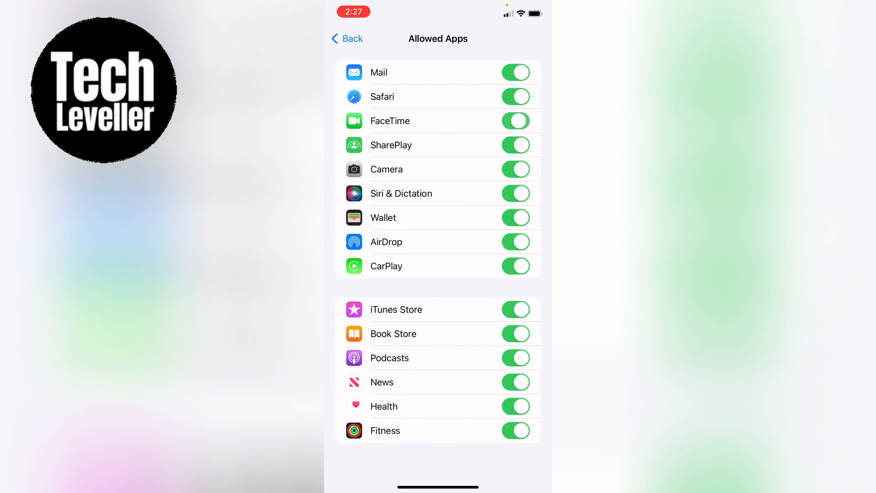
click(514, 120)
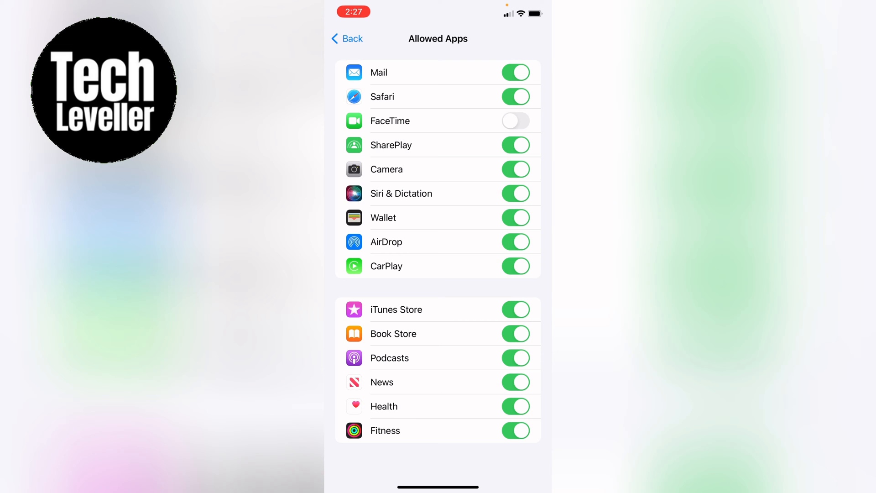
click(347, 39)
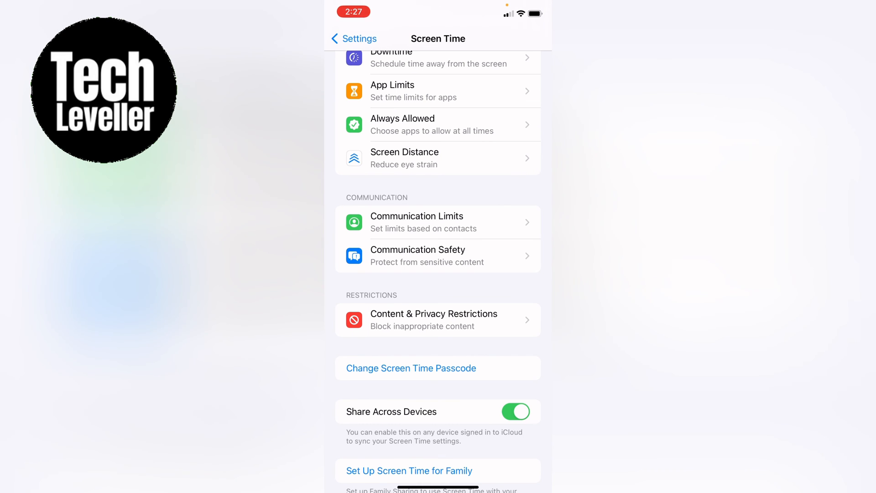
click(352, 39)
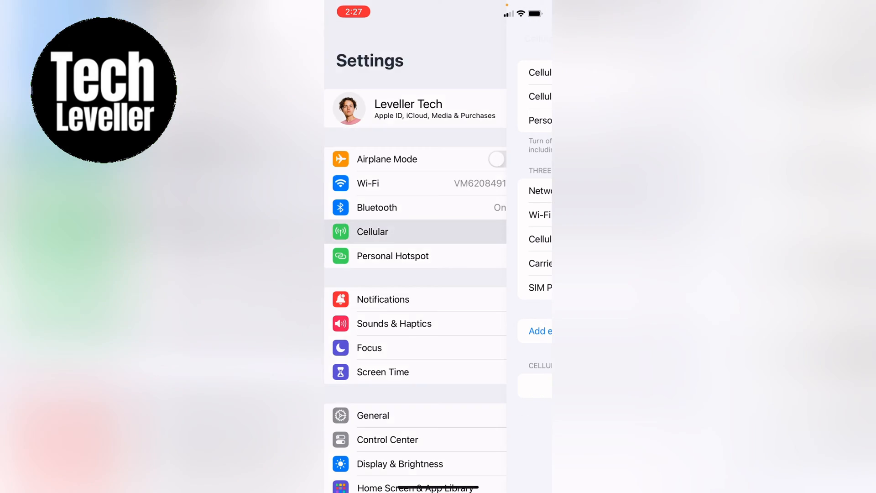
Step: Under Cellular, glance at Network Selection, then turn off Wi-Fi Calling on This iPhone
click(372, 231)
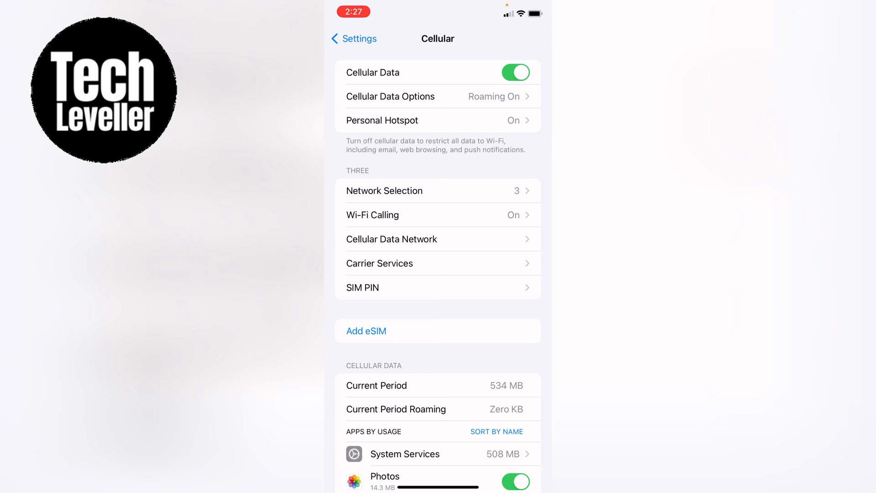
click(439, 190)
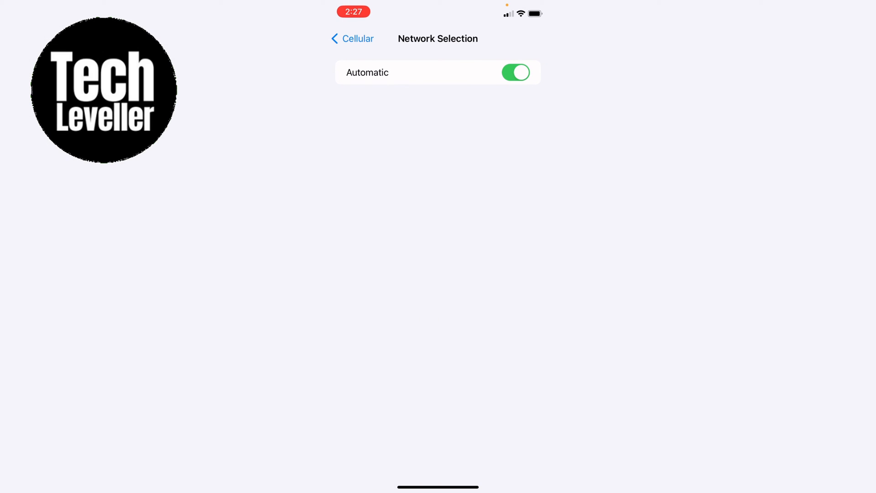
click(351, 38)
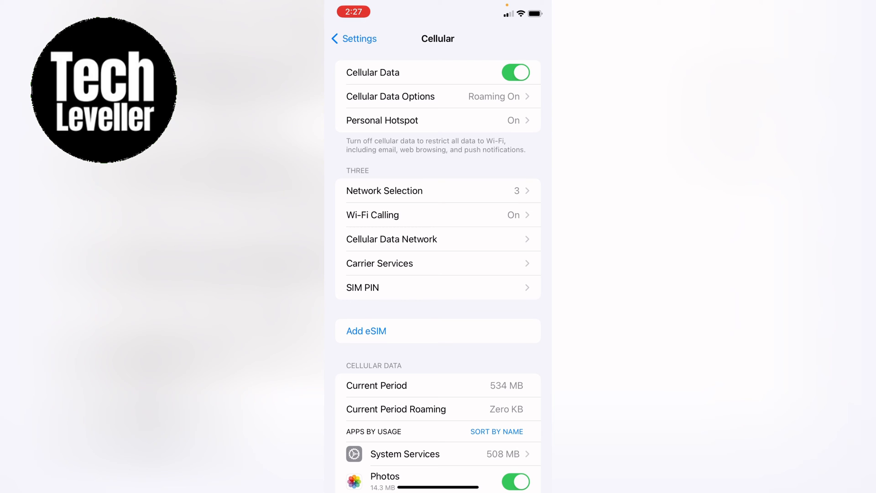
click(372, 214)
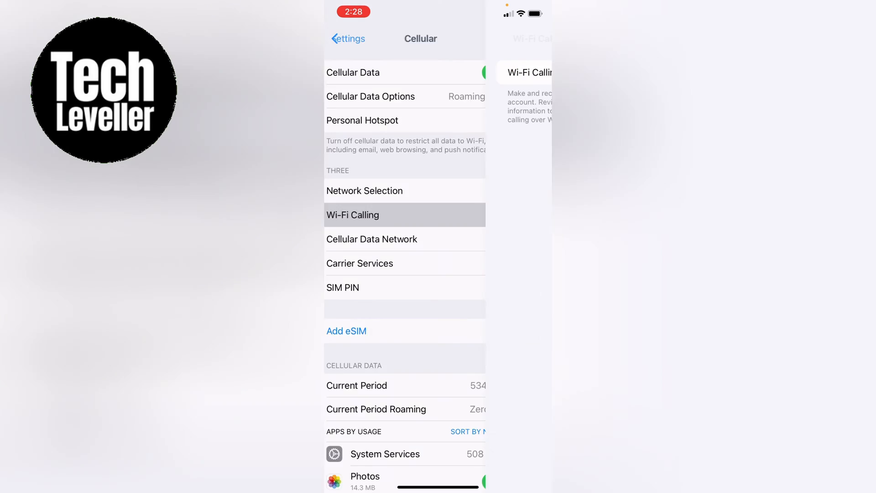
click(353, 214)
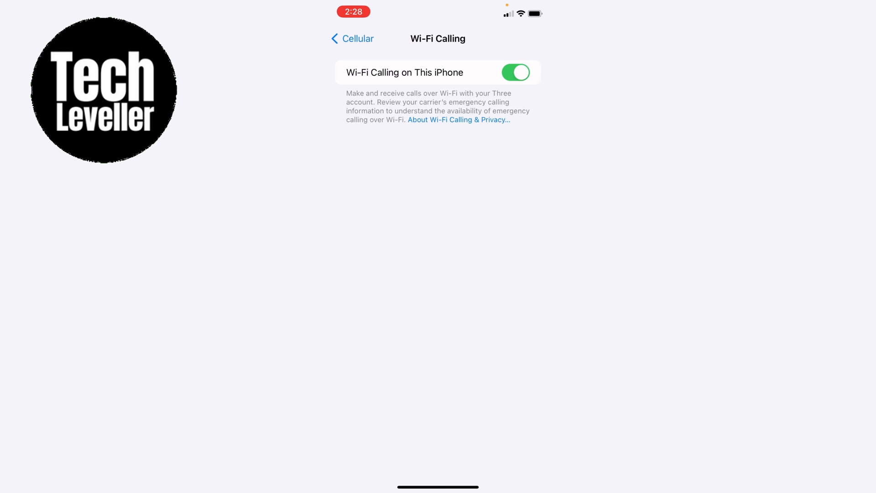
click(351, 38)
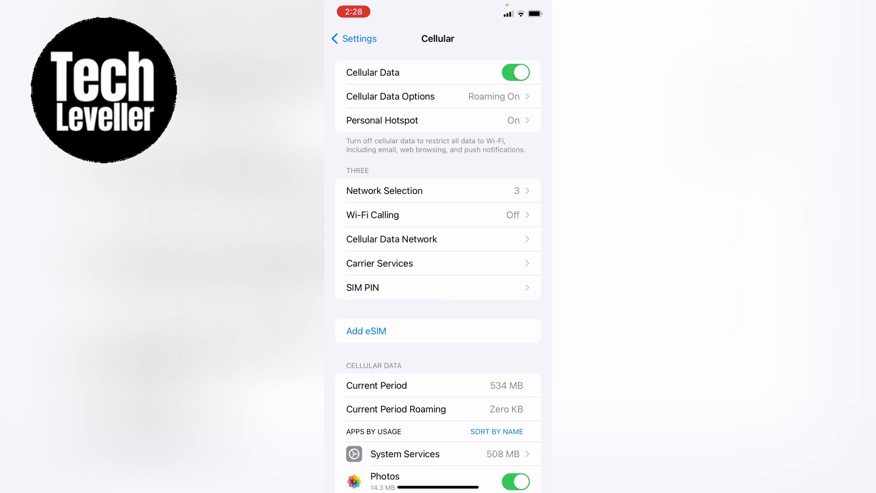
Step: Start adding an eSIM, then cancel the cellular setup sheet
click(366, 331)
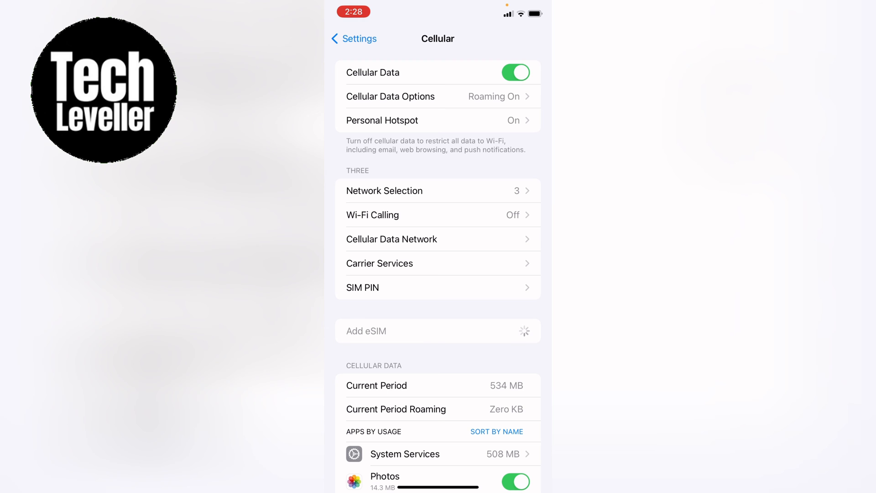
click(438, 331)
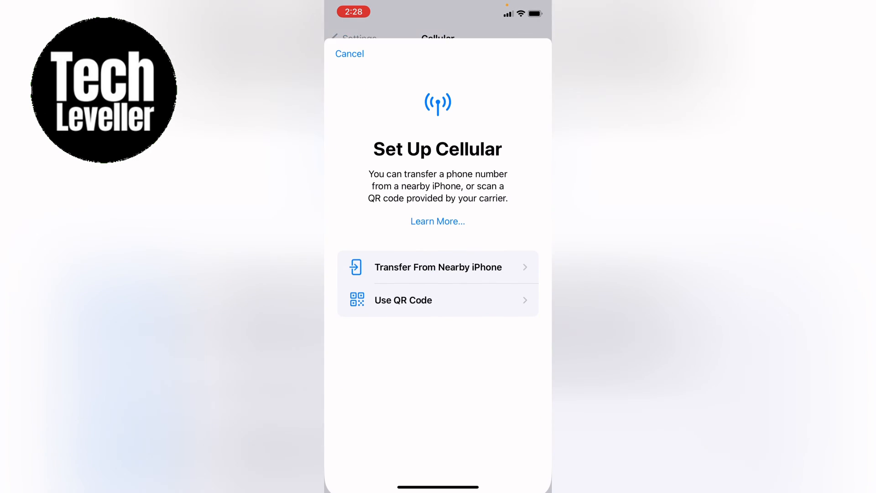
click(349, 54)
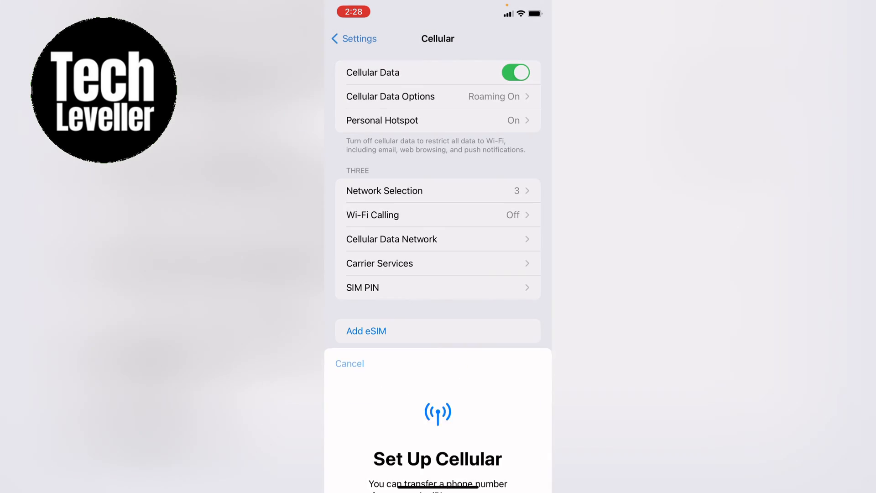
Step: Review SIM PIN, carrier services and network selection without changes, returning to the main Settings list
click(437, 287)
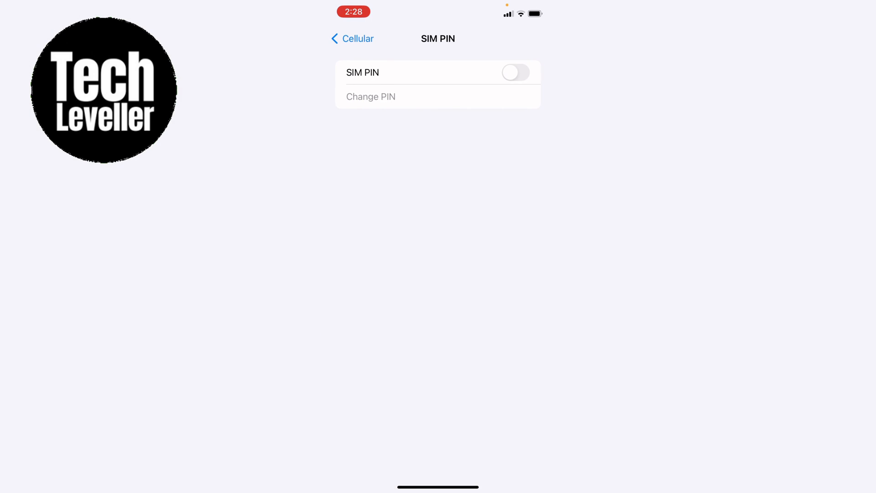
click(351, 38)
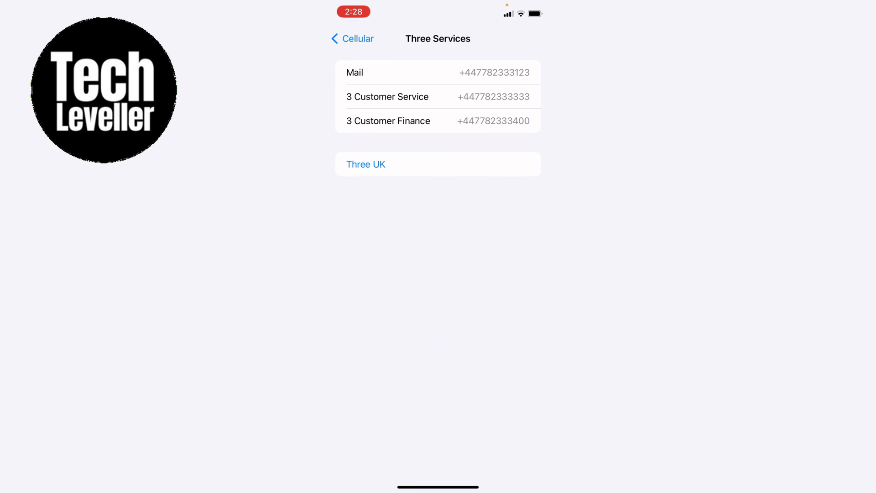
click(351, 39)
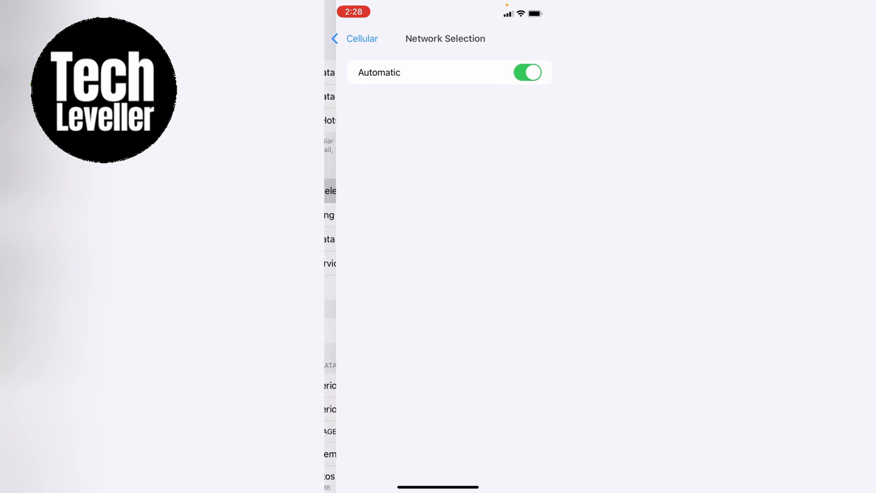
click(354, 38)
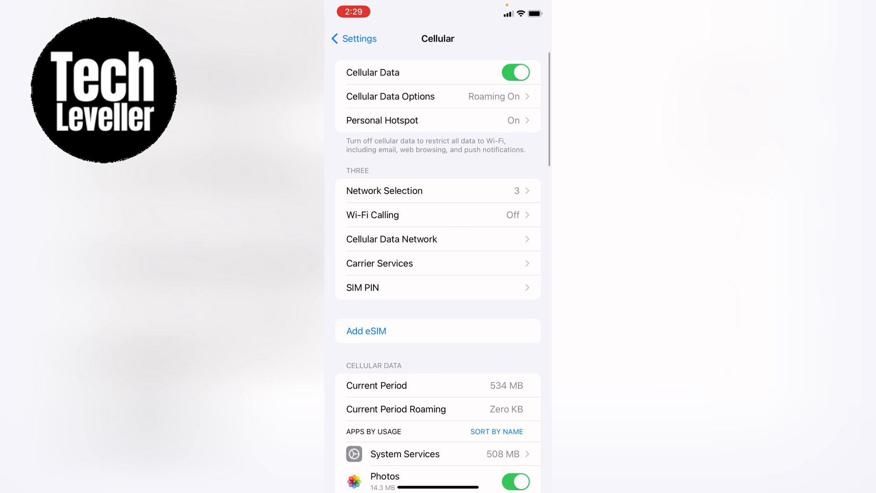
click(353, 38)
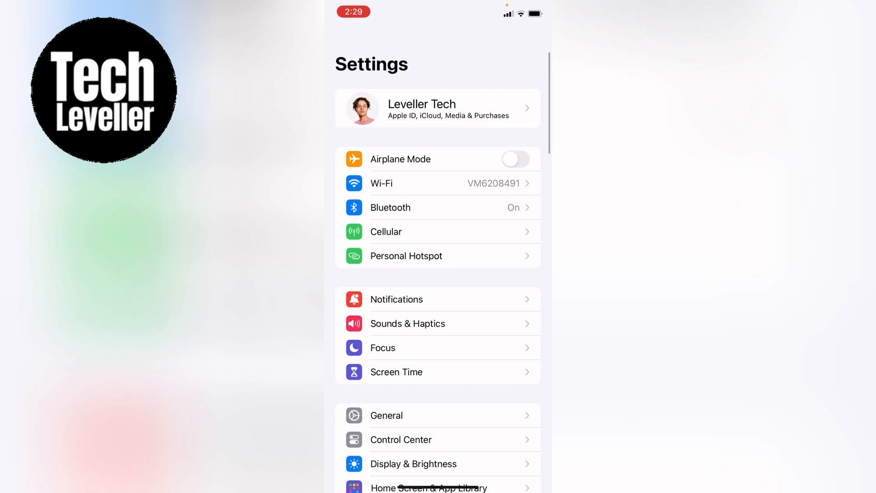